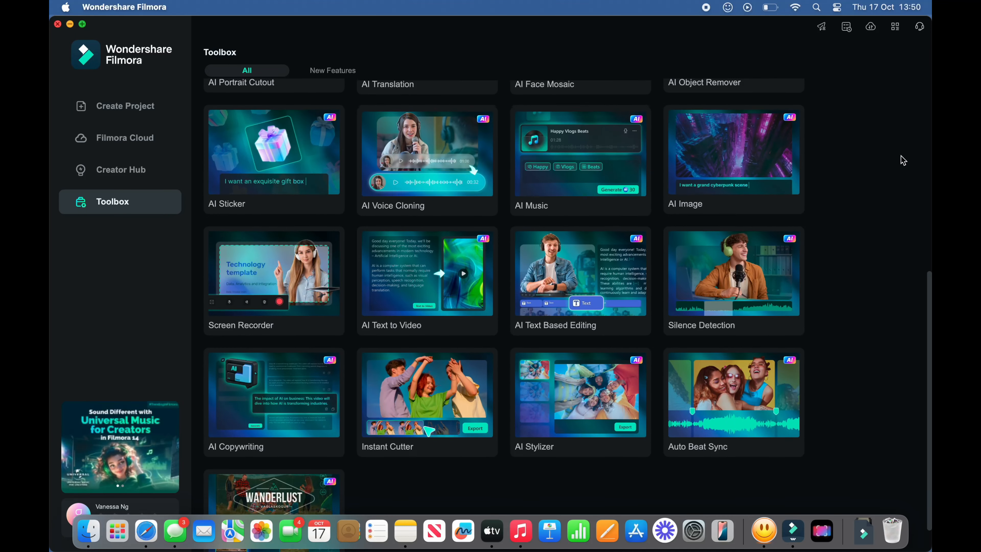
pyautogui.scroll(3)
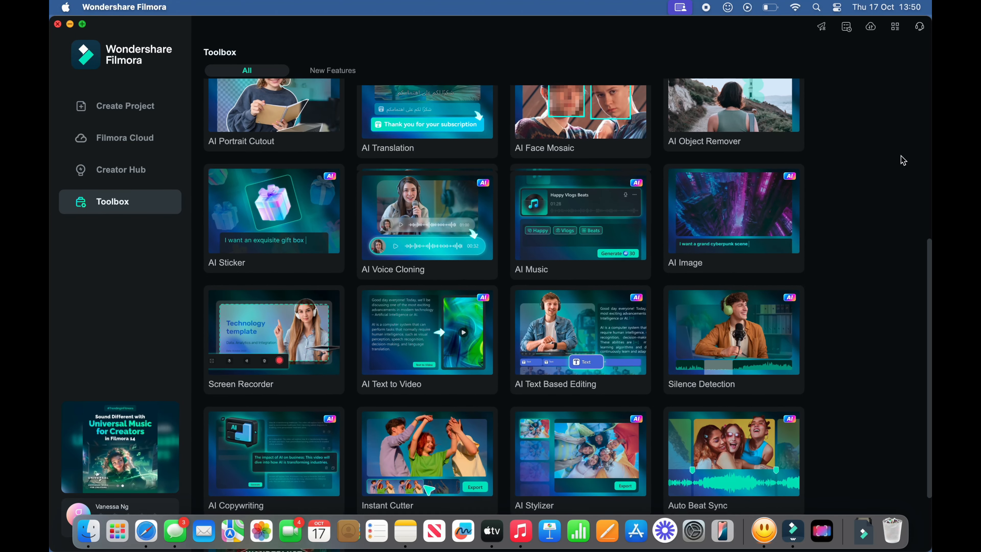
pyautogui.scroll(3)
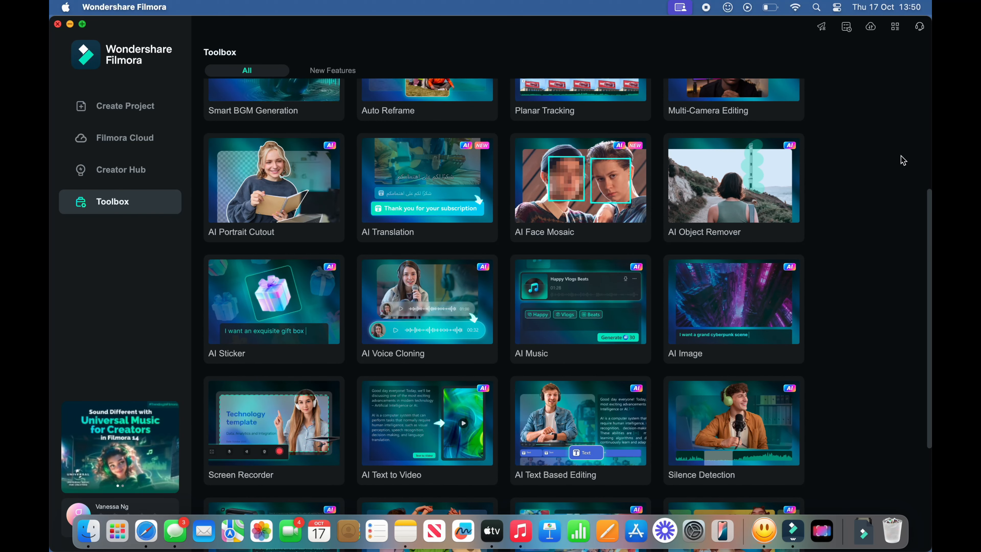